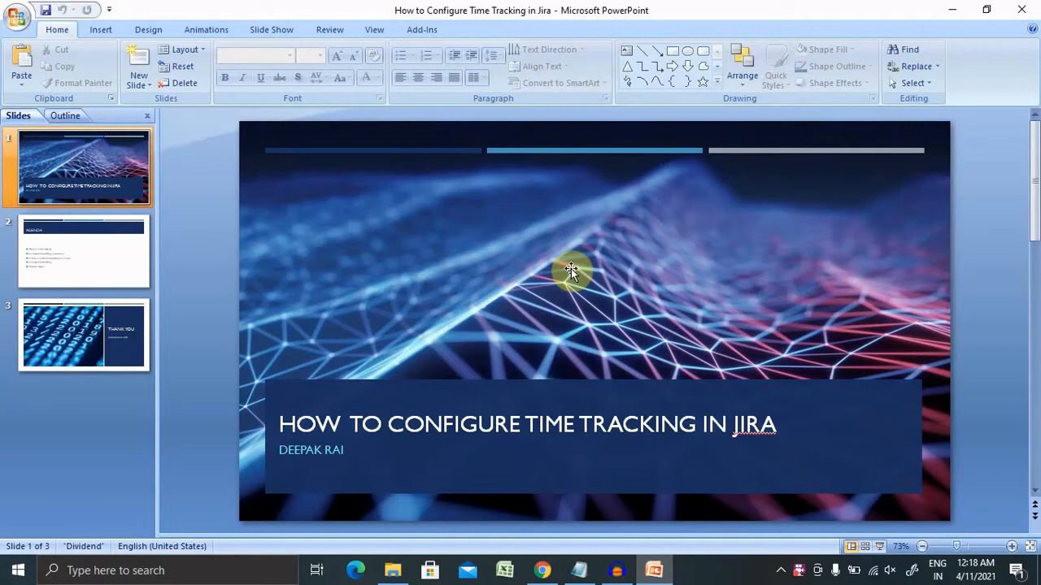
mouse_move(178, 205)
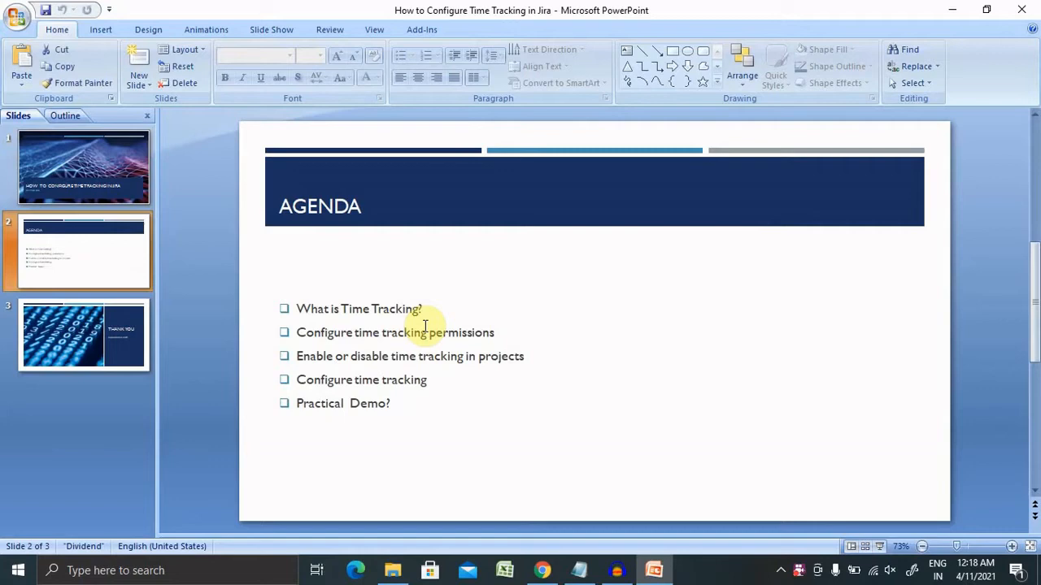
mouse_move(504, 384)
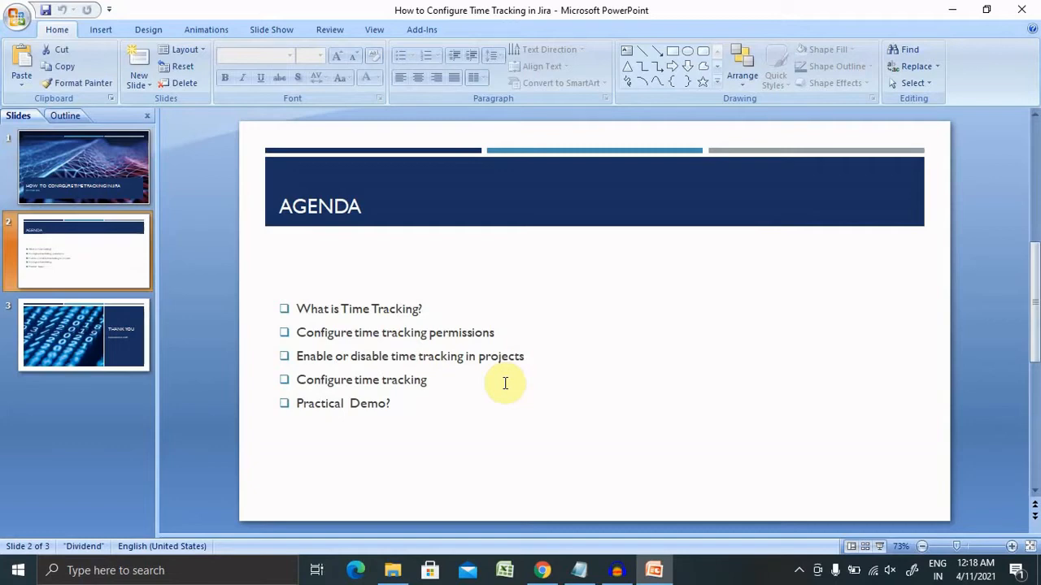
Step: From the Jira browser window, use the Projects menu to view all projects
click(543, 569)
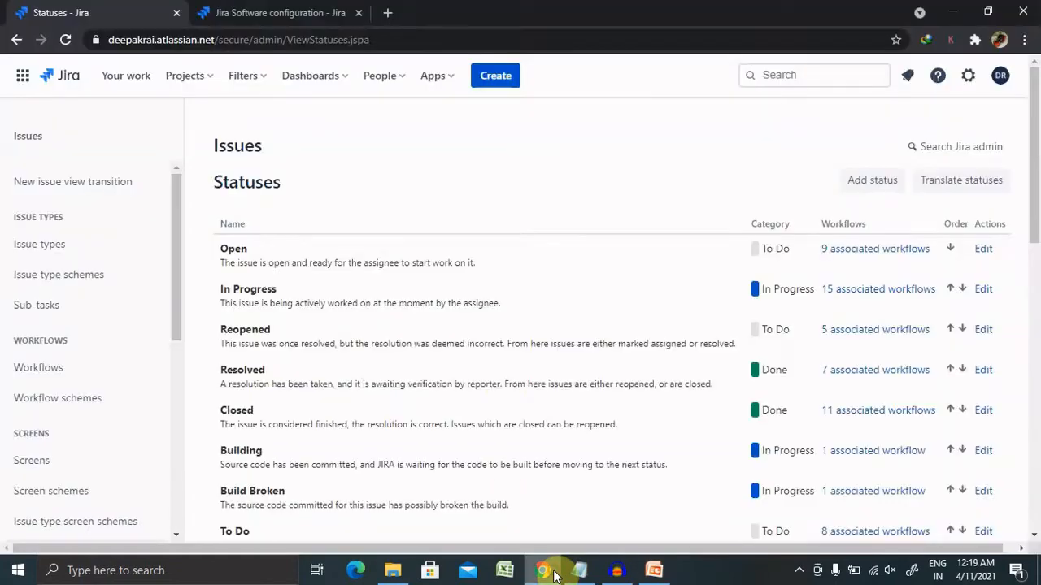
mouse_move(95, 81)
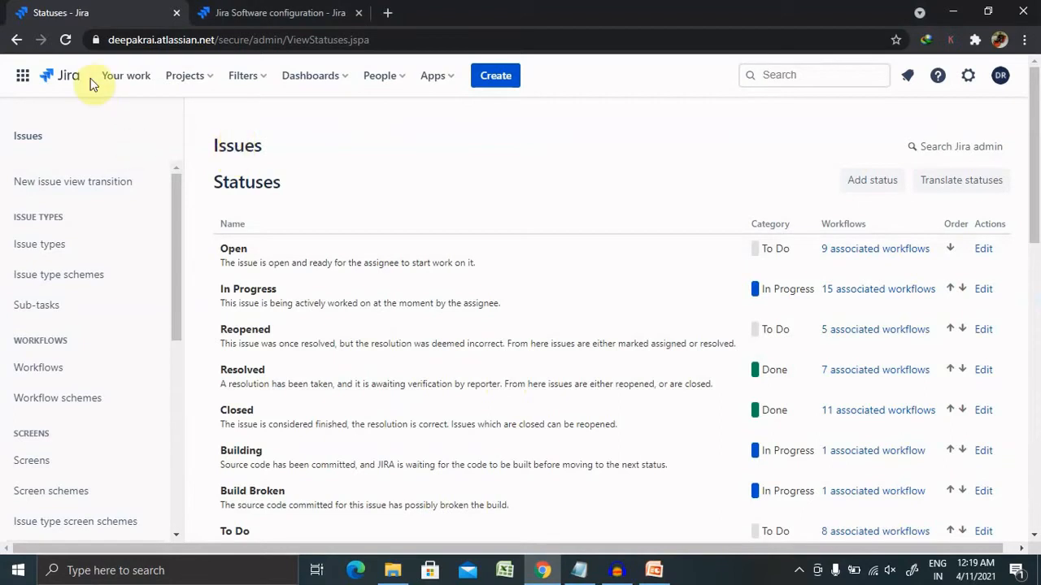
click(185, 75)
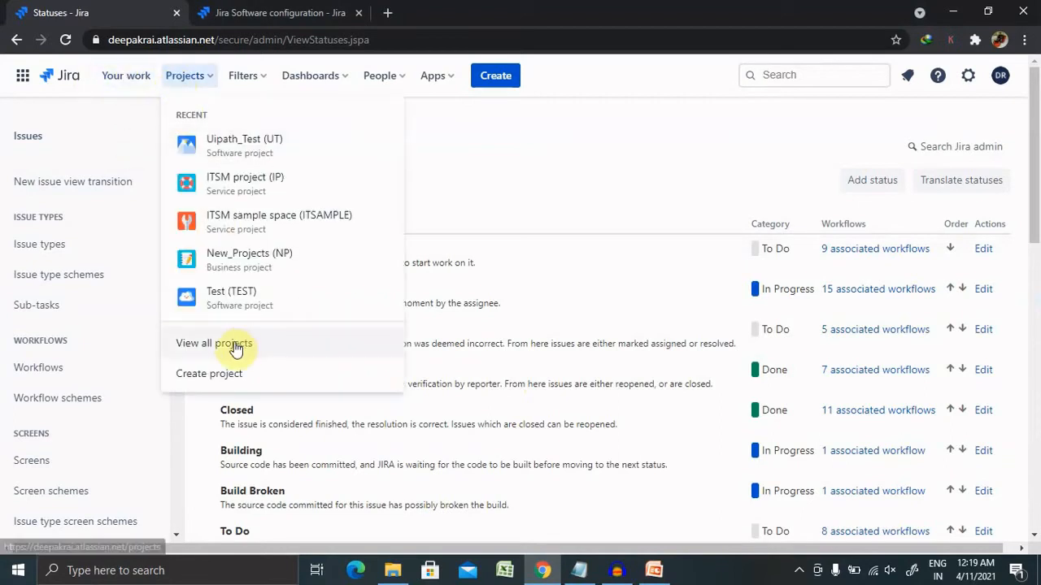
click(214, 343)
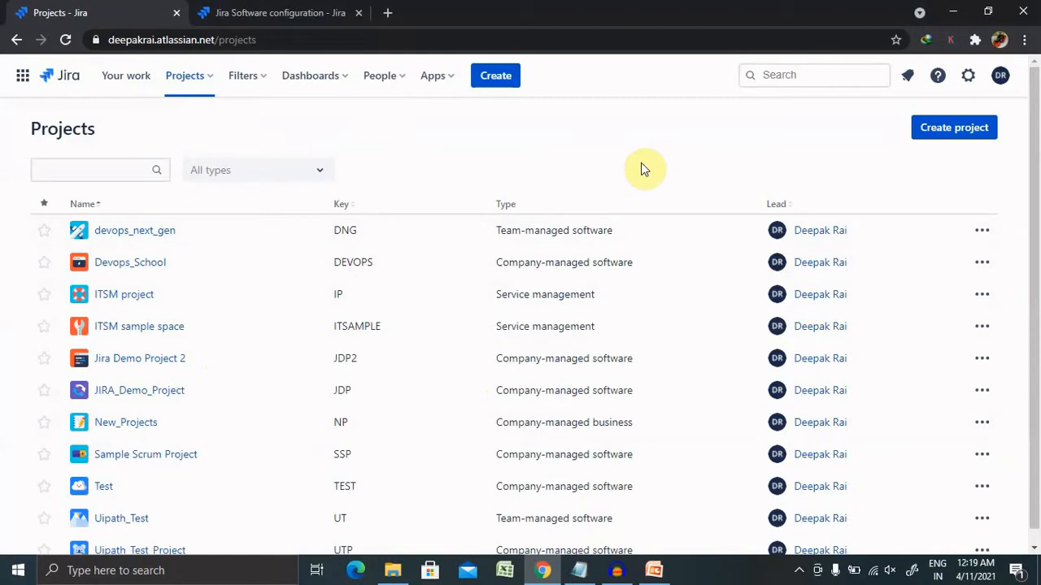
mouse_move(967, 74)
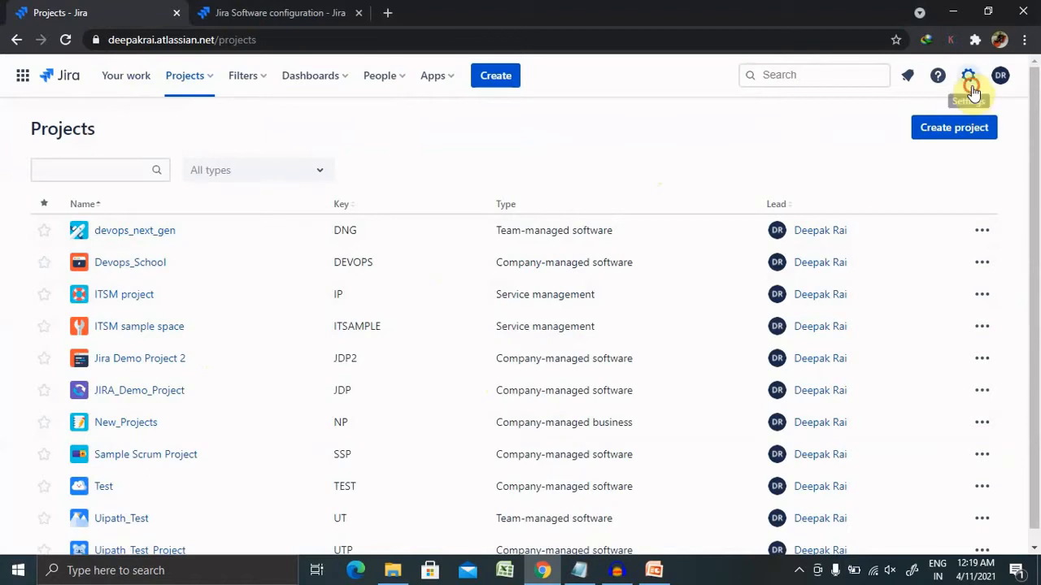
Step: Go into Jira Settings > Issues to reach the Issue types administration list
click(968, 75)
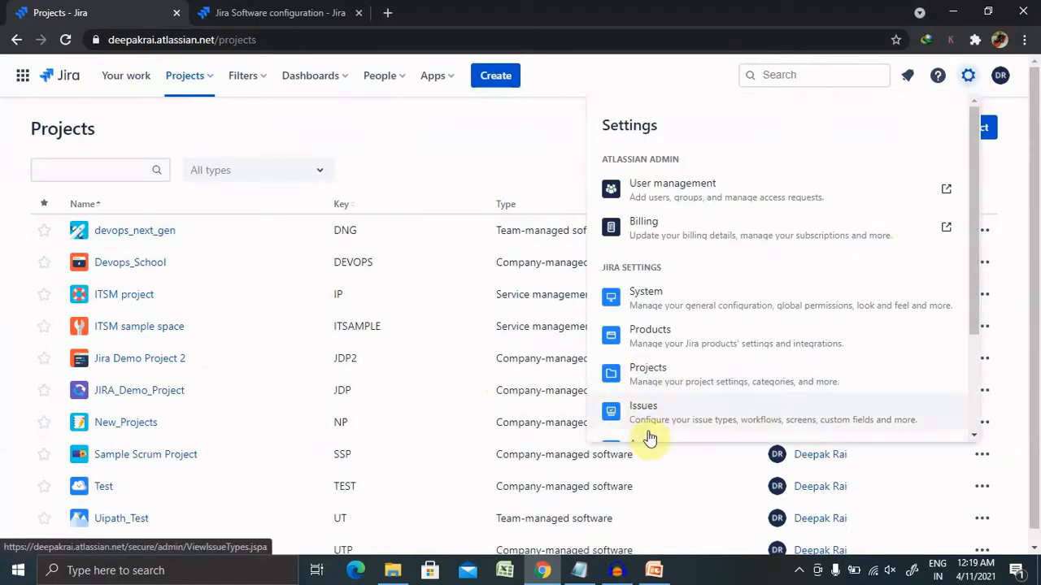
click(644, 413)
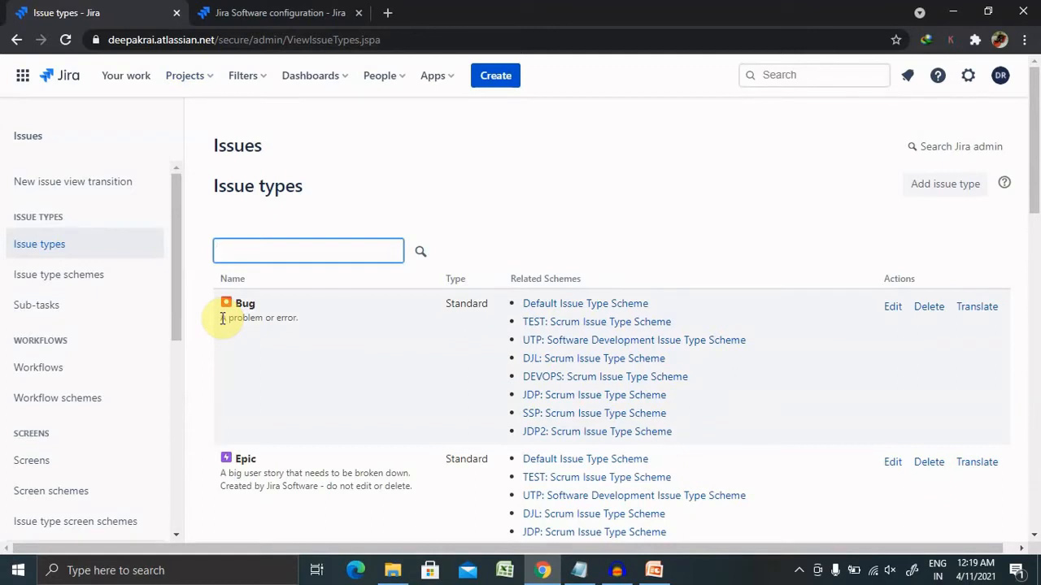
click(309, 251)
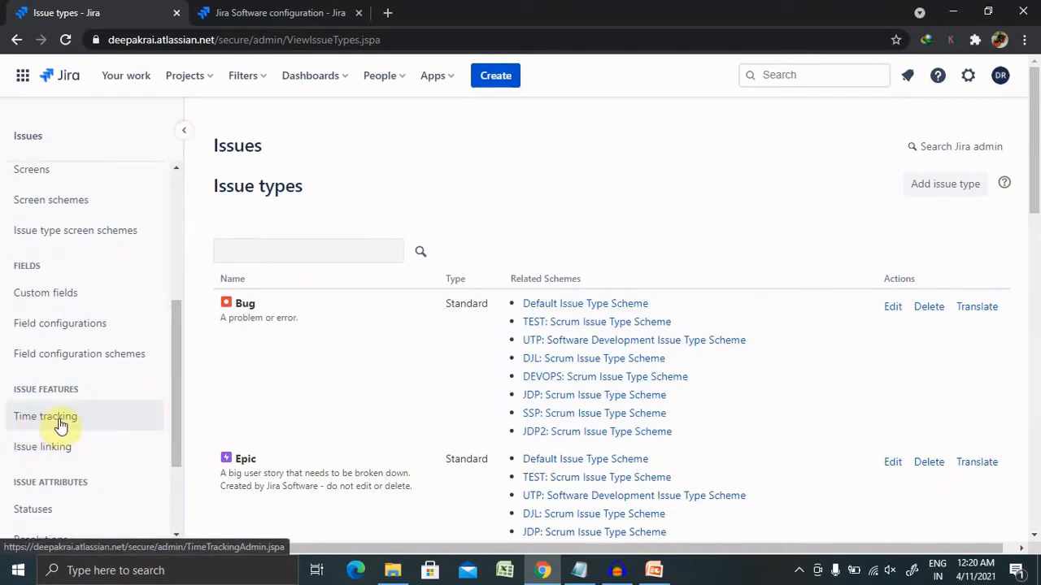
Step: Show the Time tracking admin page scrolled to the Global time tracking settings section
click(45, 417)
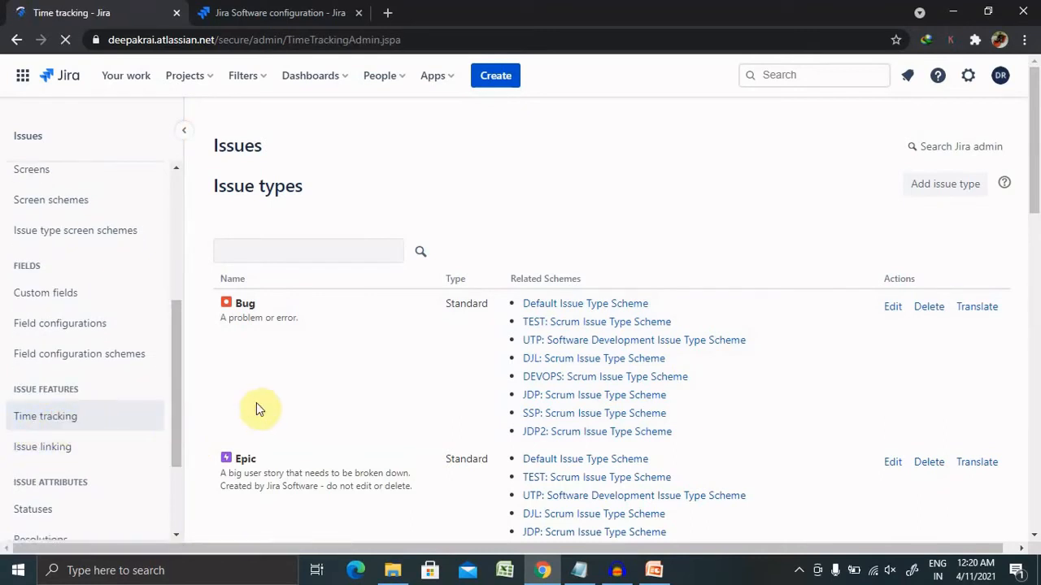
click(46, 417)
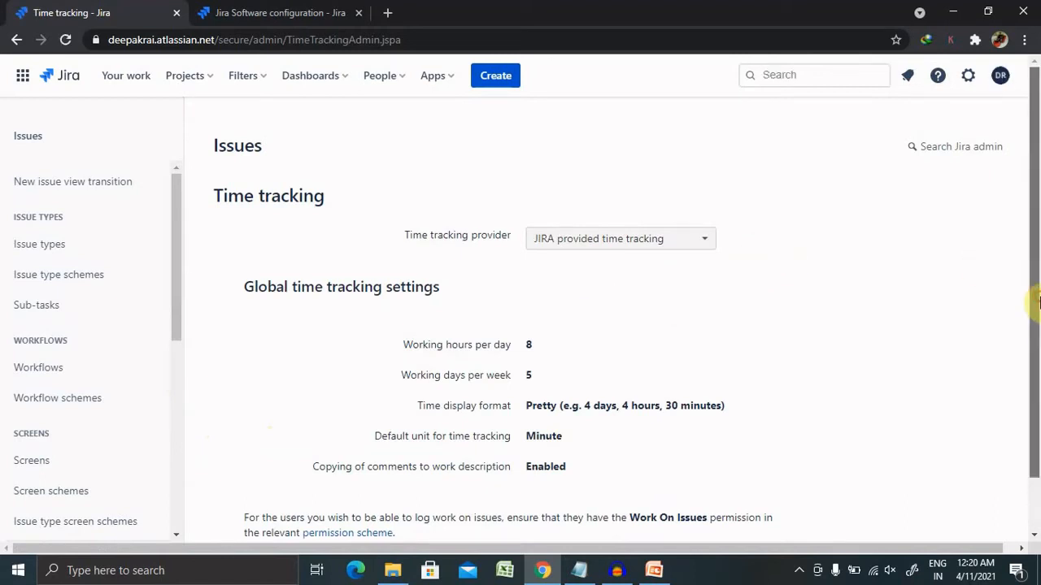
scroll(down, 3)
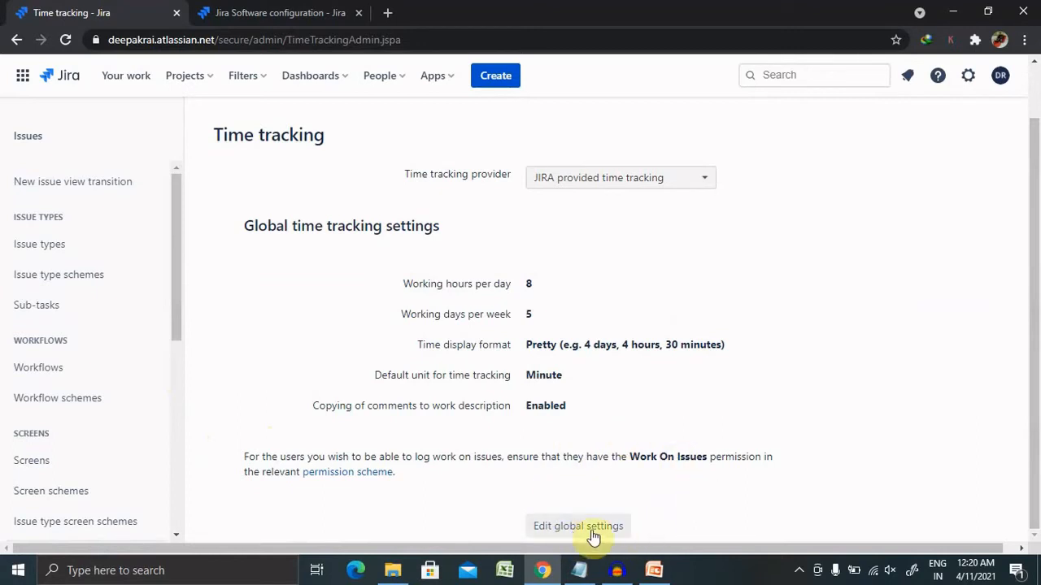
mouse_move(752, 432)
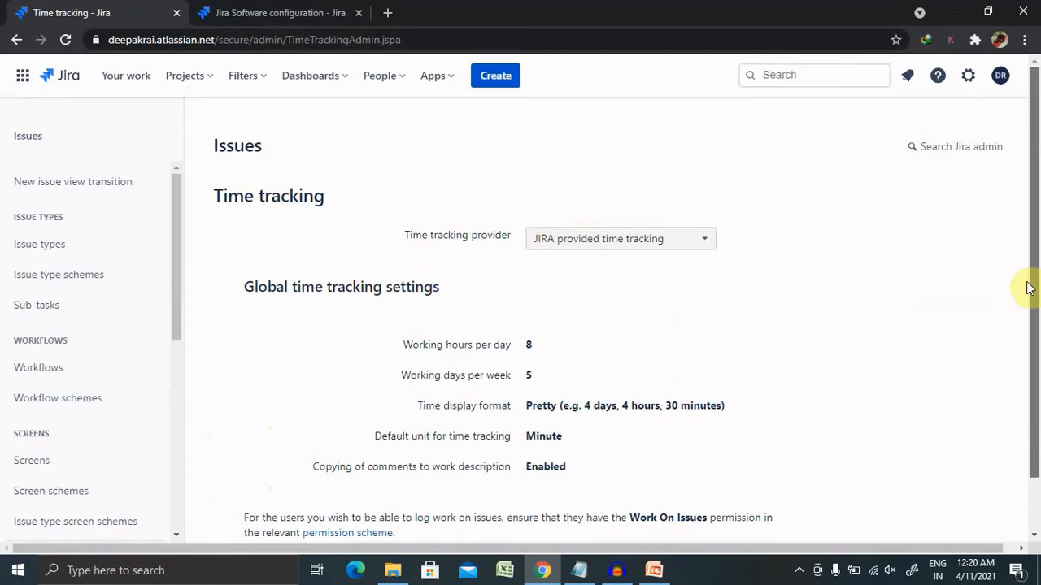
mouse_move(478, 361)
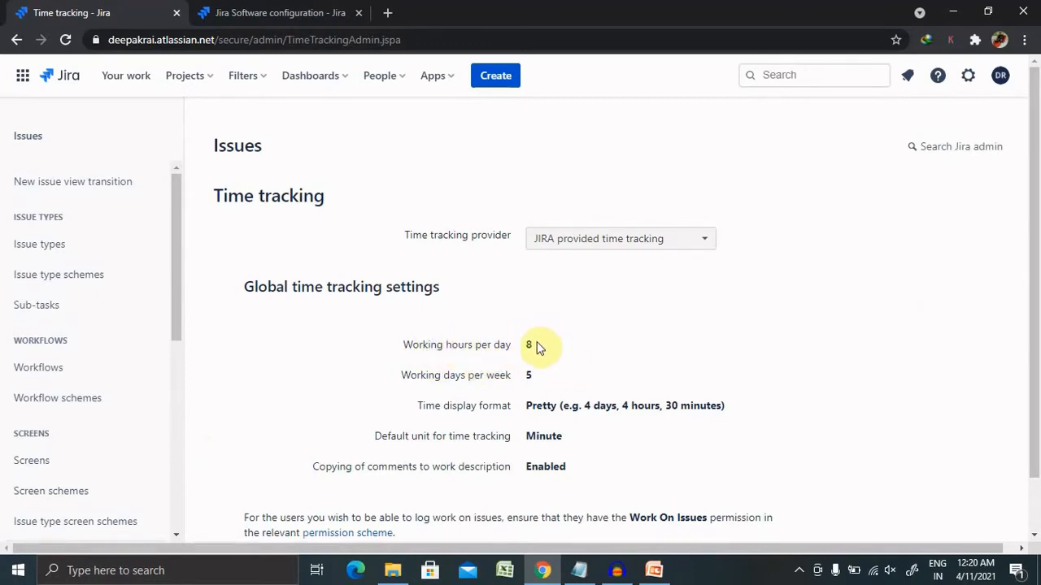
mouse_move(496, 382)
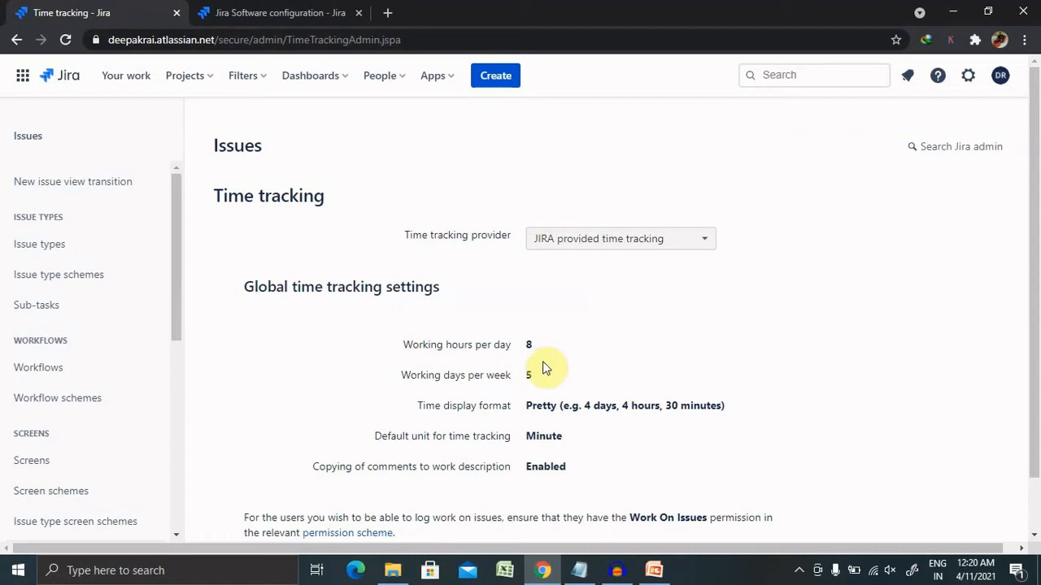
mouse_move(535, 344)
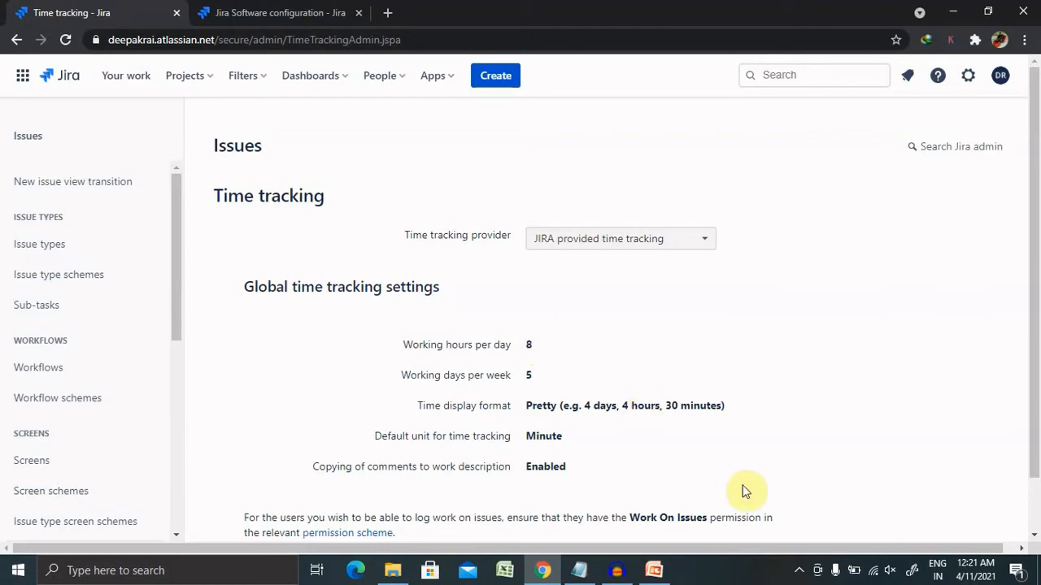
mouse_move(1036, 317)
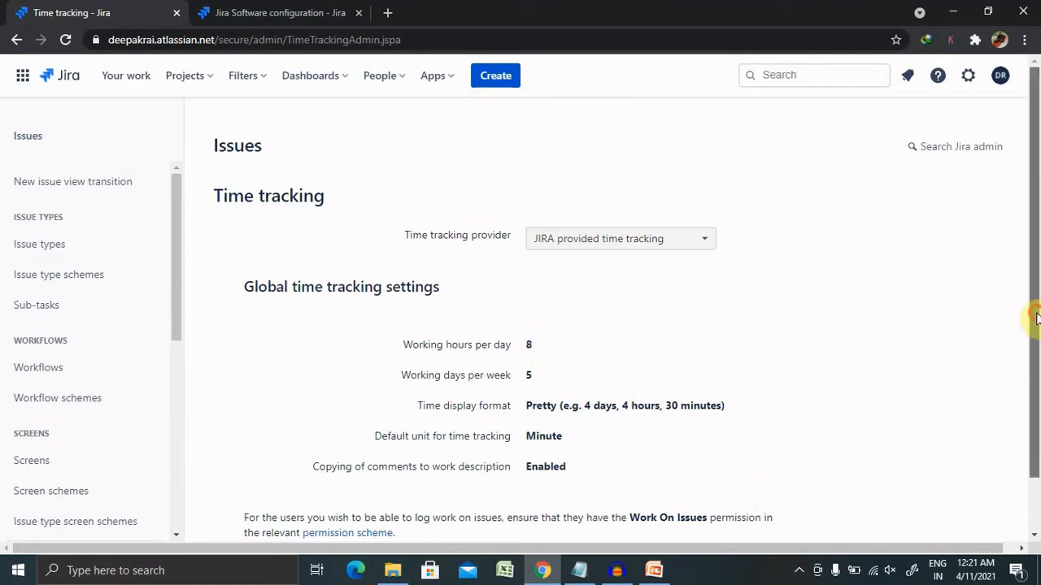
scroll(down, 3)
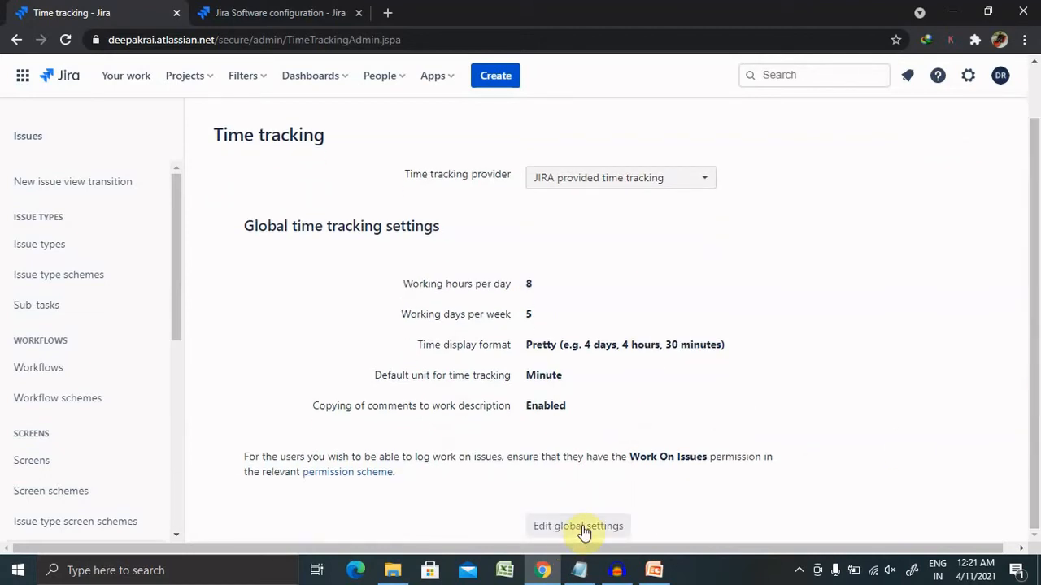
click(578, 526)
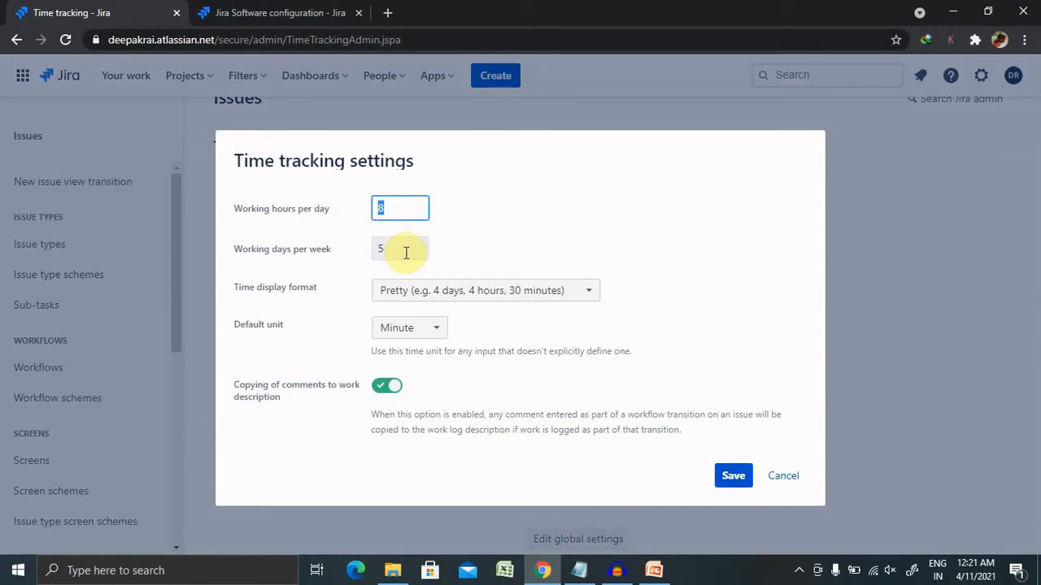
mouse_move(431, 315)
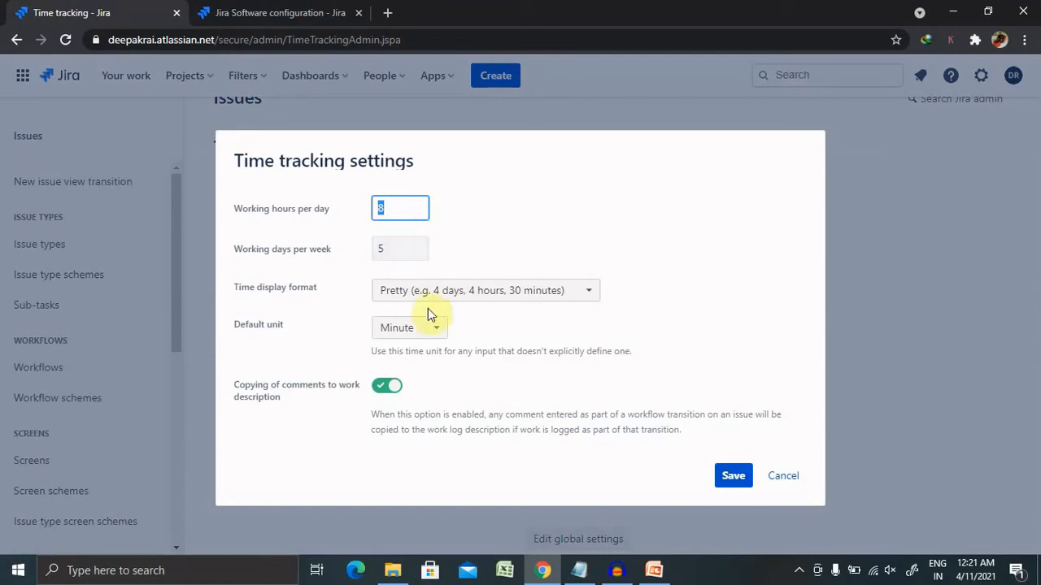
click(485, 290)
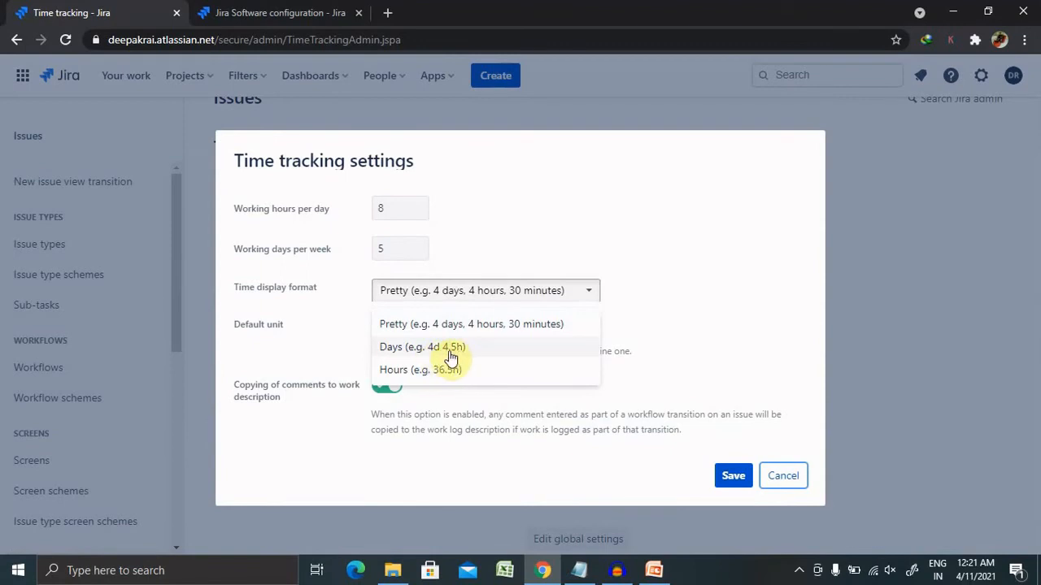
mouse_move(391, 377)
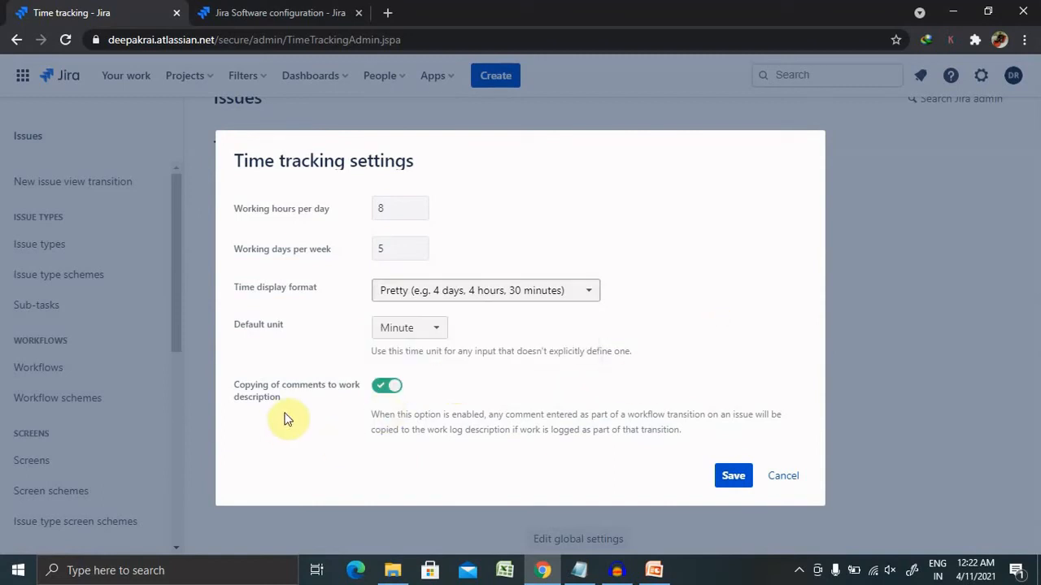
mouse_move(345, 443)
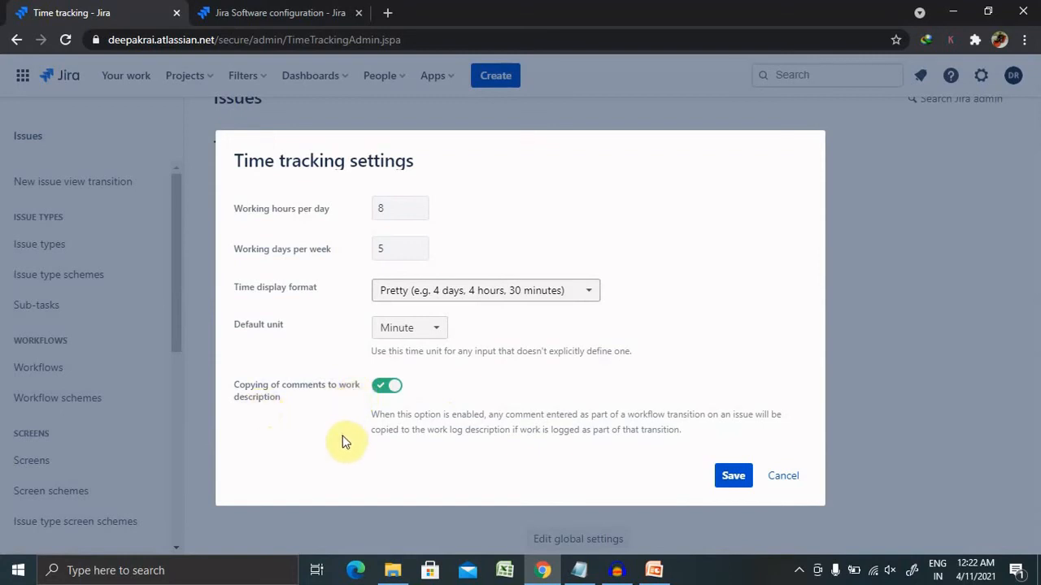
mouse_move(469, 454)
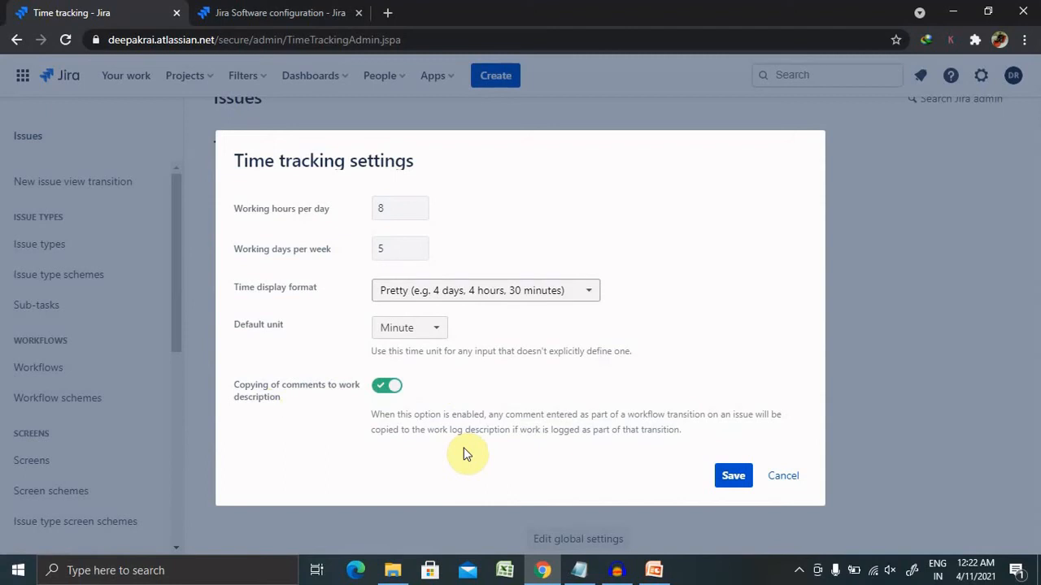
mouse_move(732, 475)
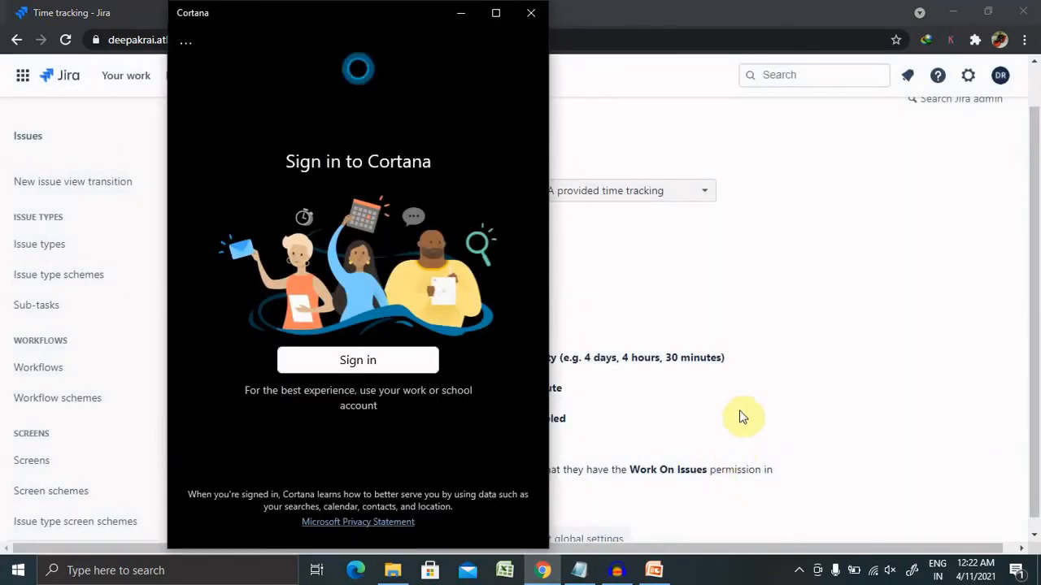
Step: Dismiss the Cortana window and check the Time tracking provider list, keeping JIRA provided time tracking
click(530, 13)
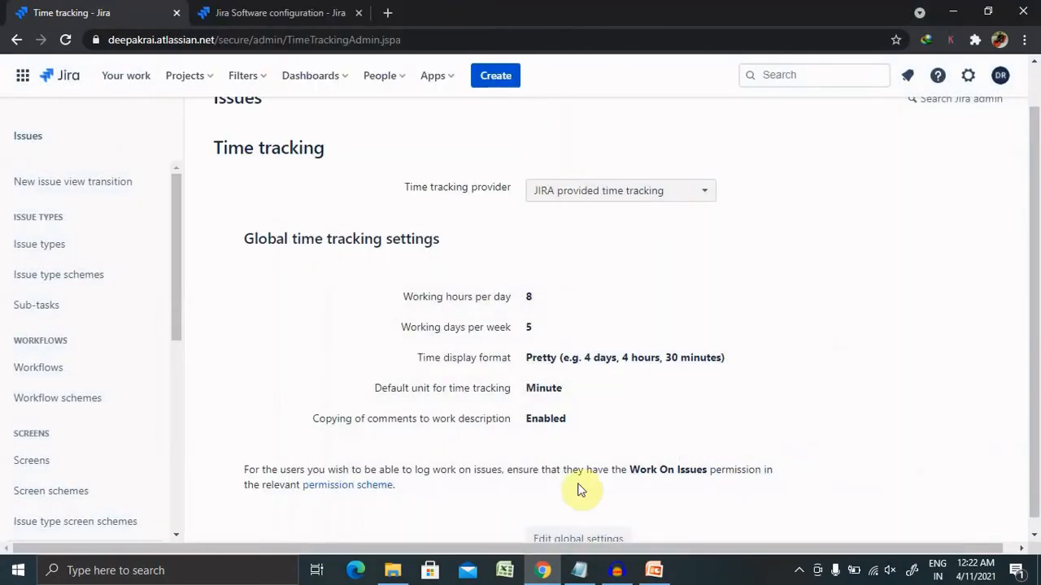
mouse_move(617, 263)
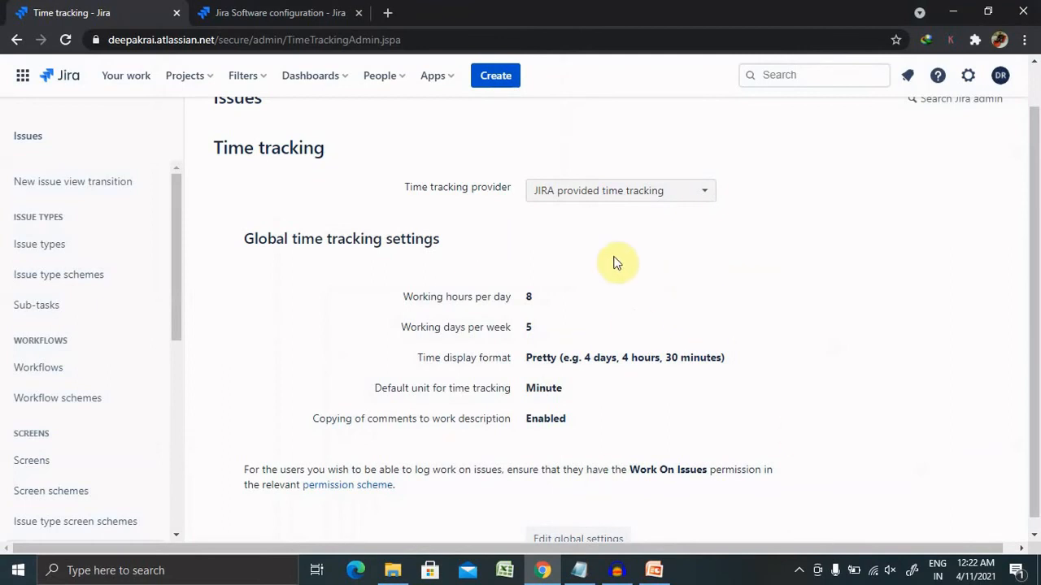
mouse_move(179, 342)
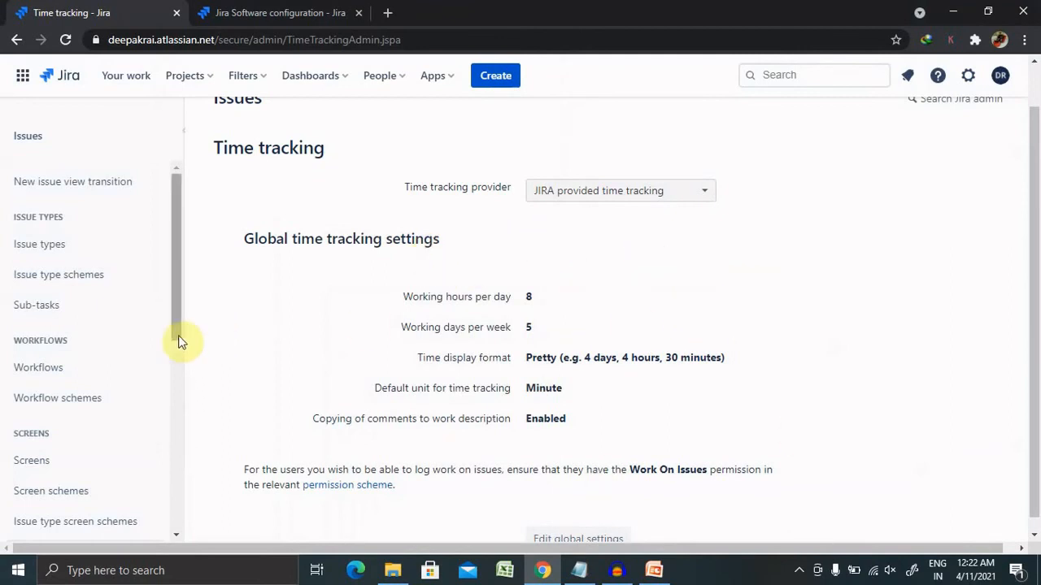
mouse_move(594, 250)
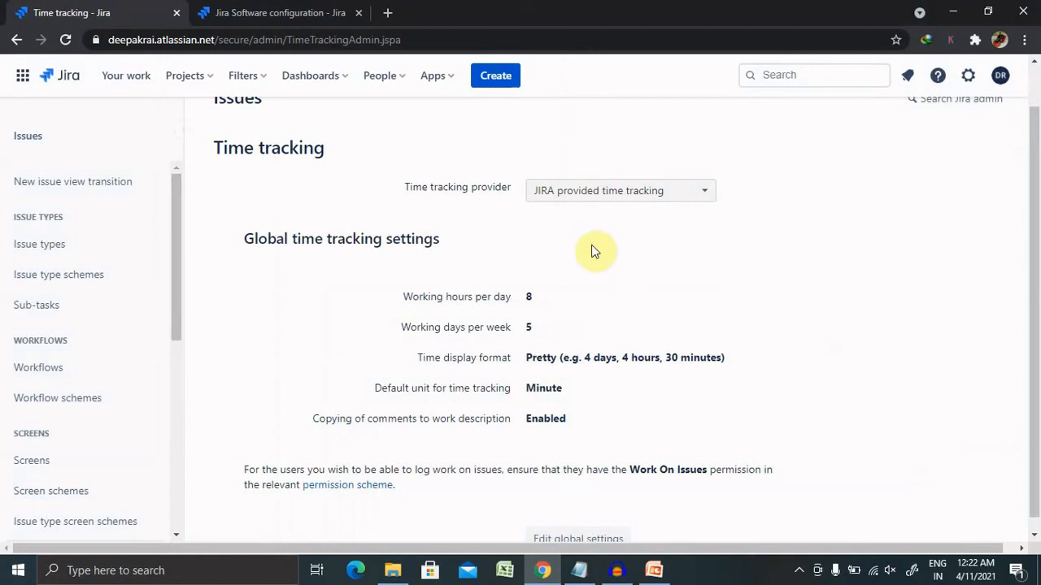
mouse_move(654, 204)
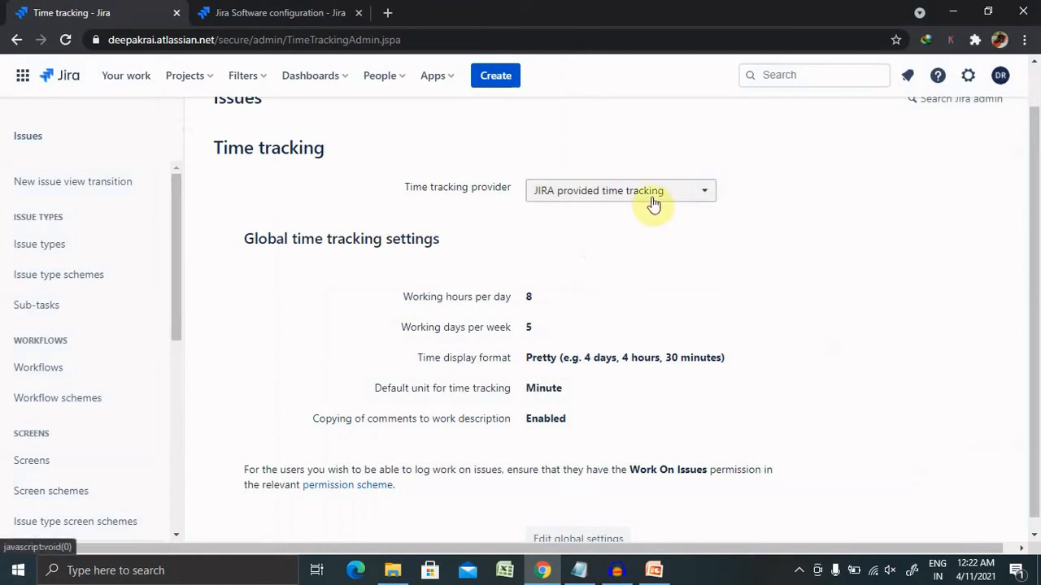
click(620, 190)
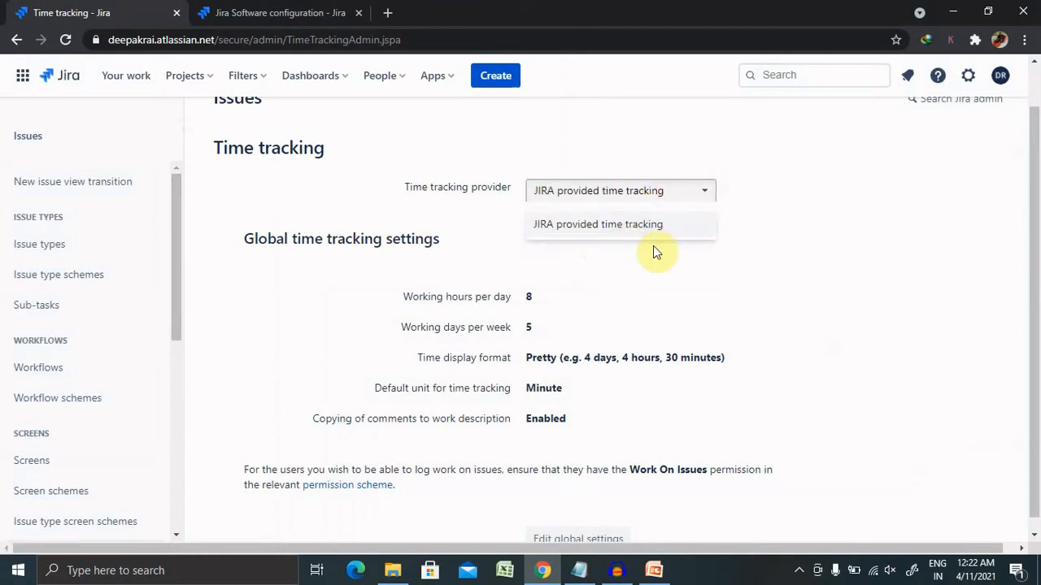
mouse_move(680, 283)
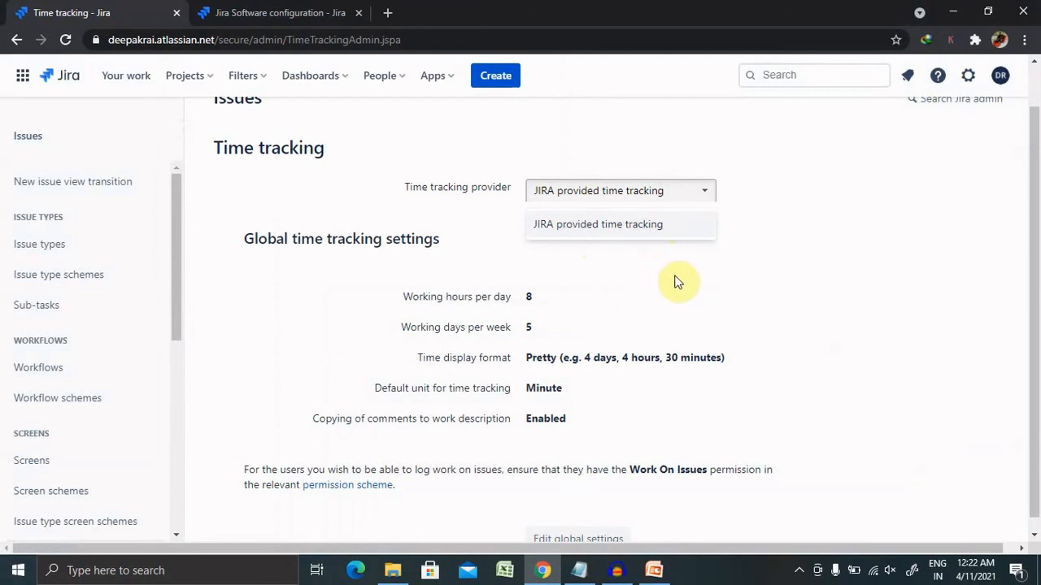
click(621, 190)
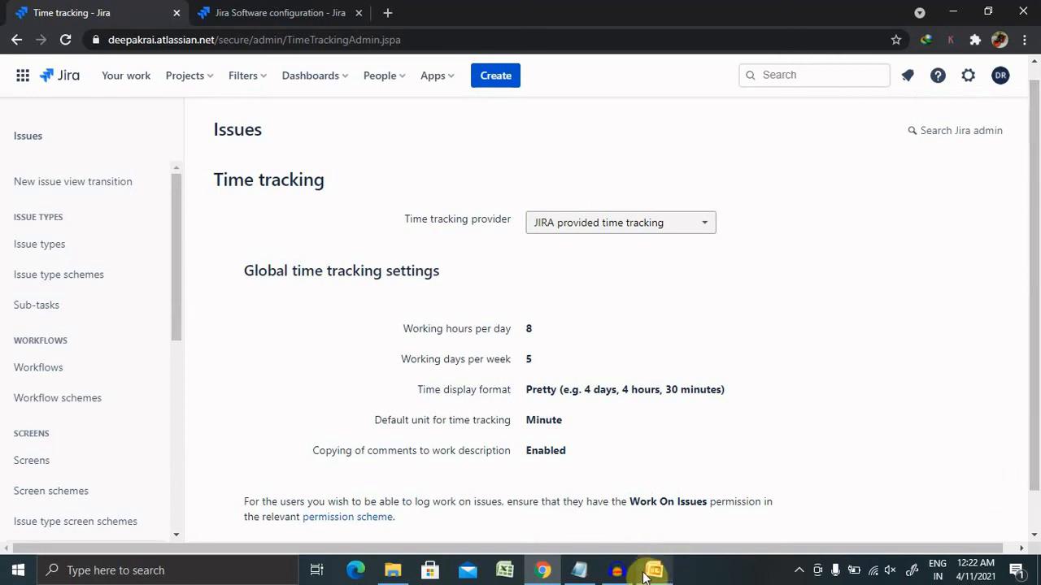
Step: Switch to the PowerPoint presentation showing the closing Thank You slide
click(653, 569)
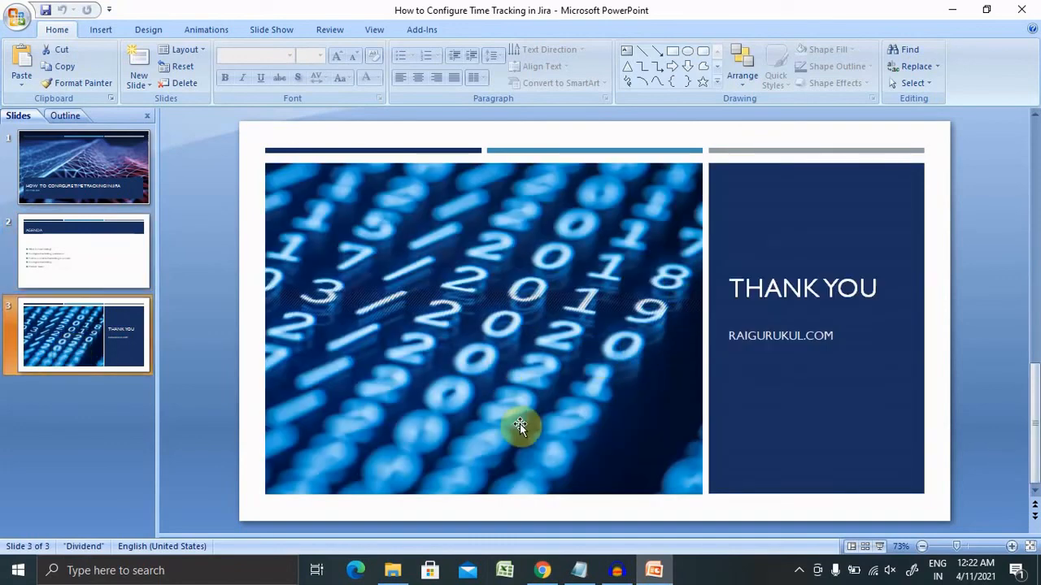
mouse_move(553, 462)
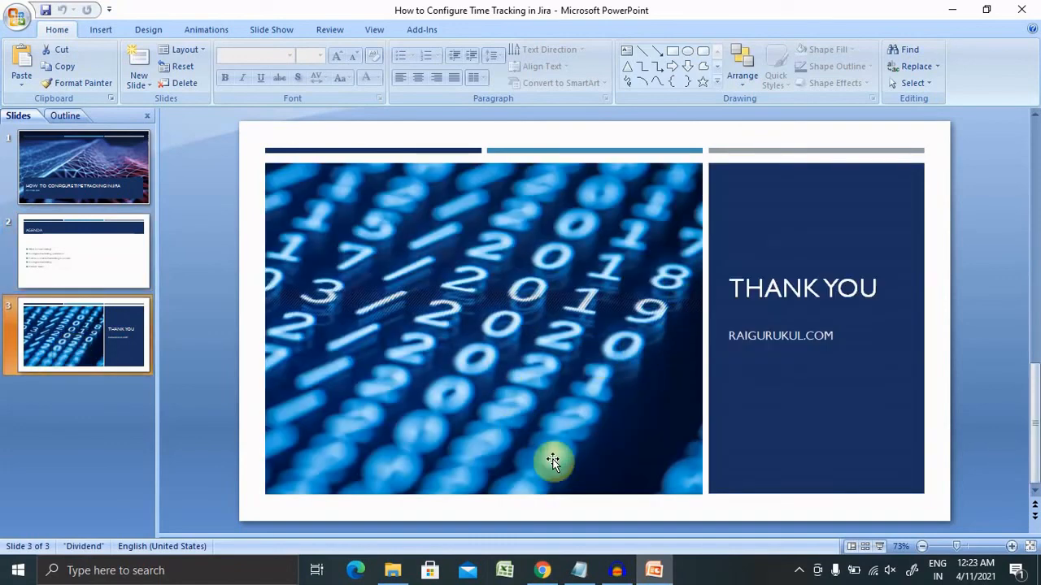
mouse_move(800, 572)
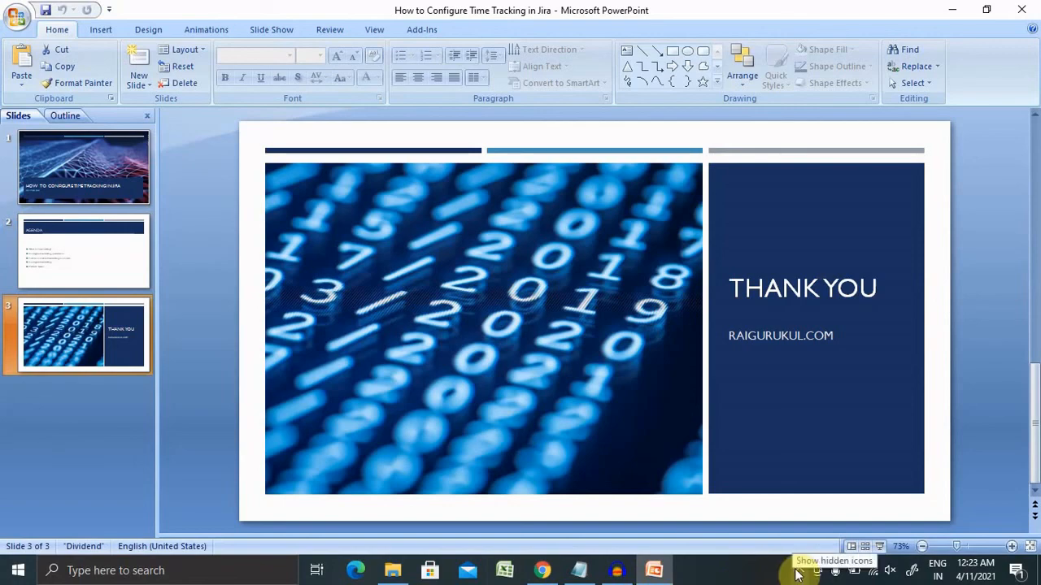